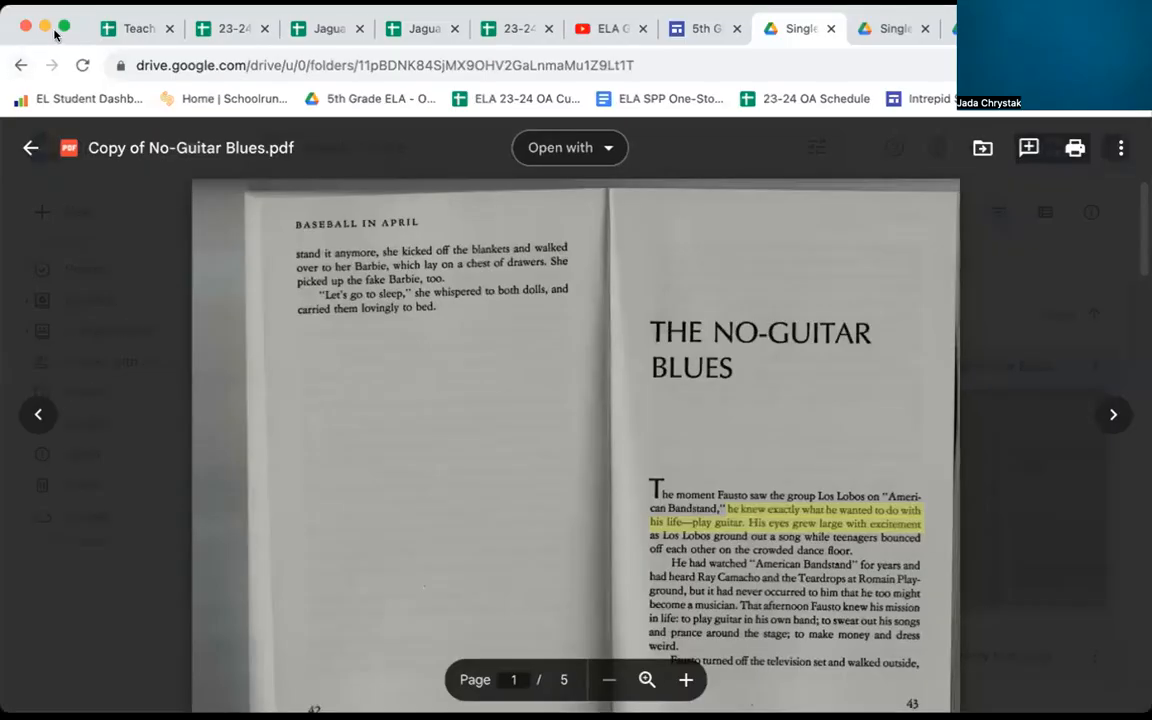
{"action": "mouse_move", "coordinate": [862, 432]}
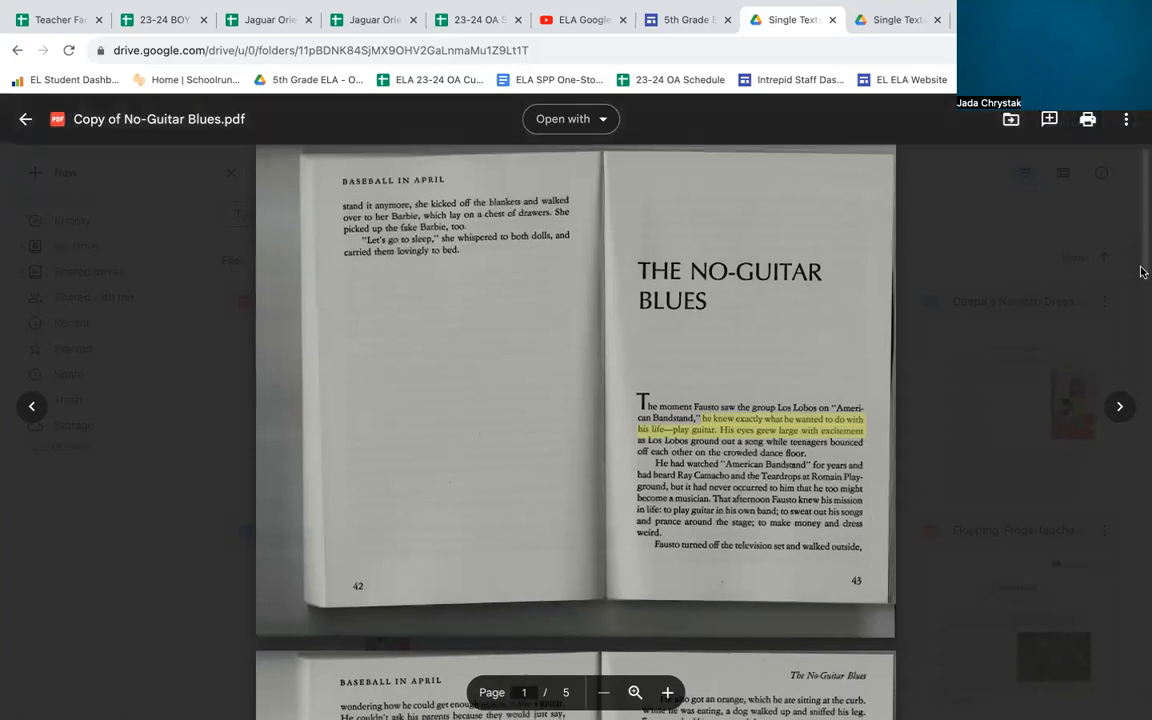
{"action": "scroll", "scroll_direction": "down", "scroll_amount": 3}
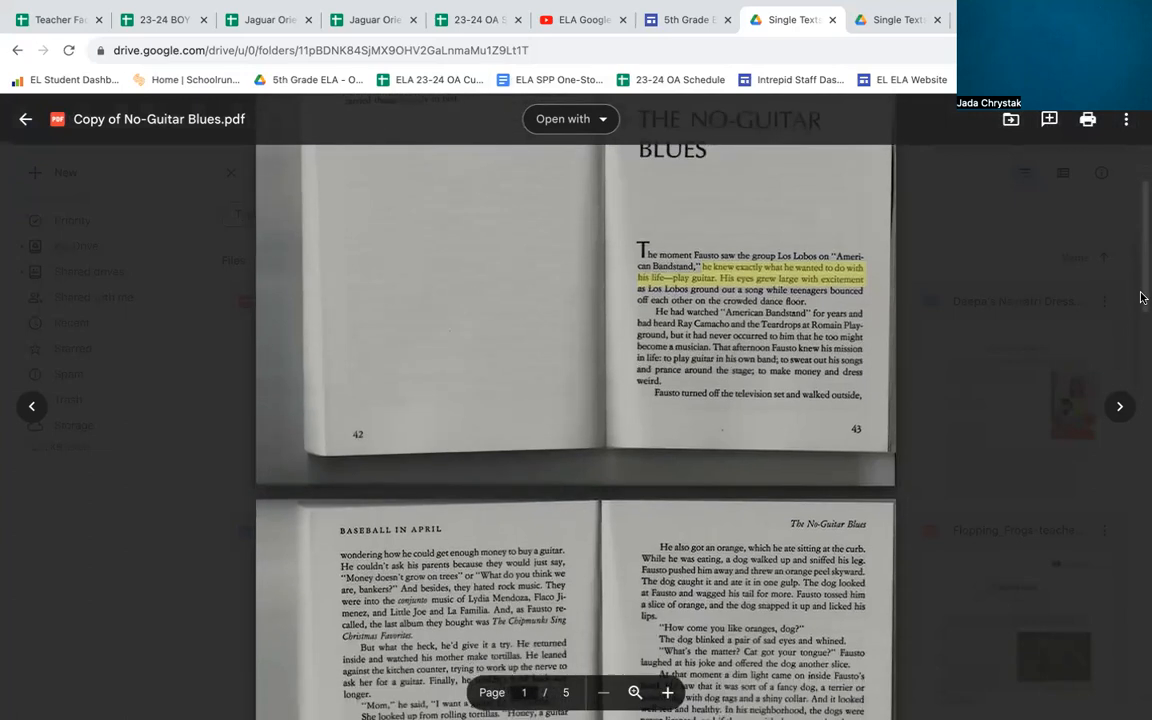
{"action": "scroll", "scroll_direction": "down", "scroll_amount": 3}
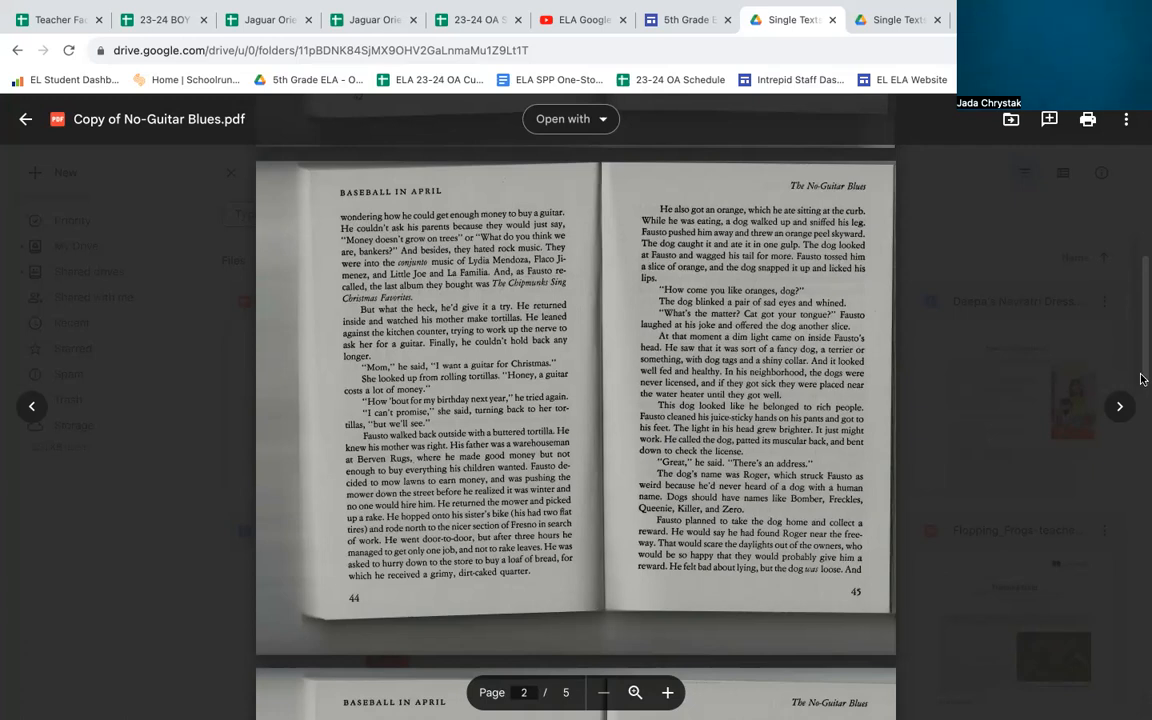
{"action": "scroll", "scroll_direction": "down", "scroll_amount": 3}
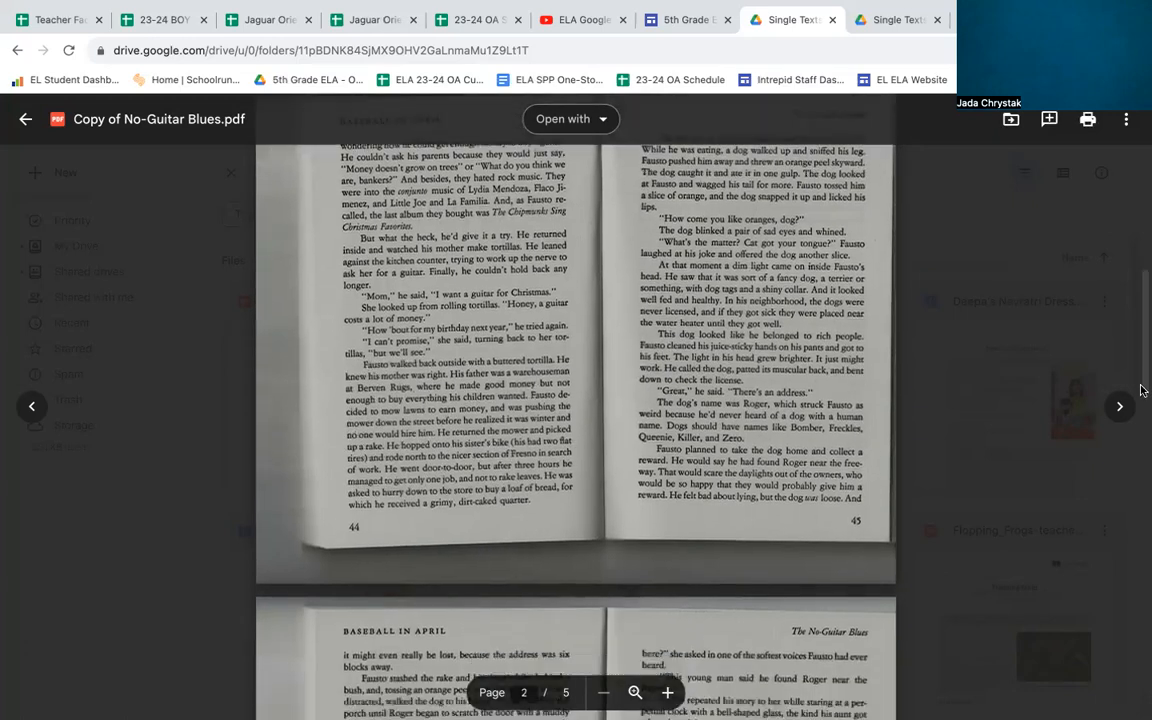
{"action": "scroll", "scroll_direction": "down", "scroll_amount": 3}
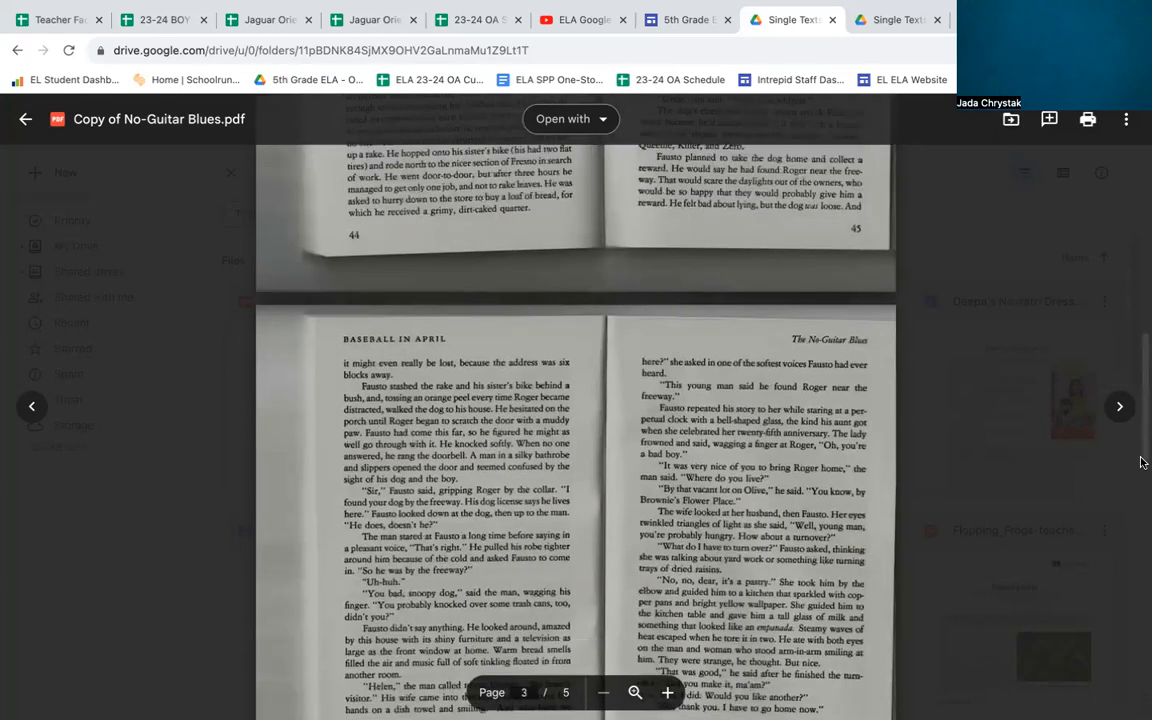
{"action": "scroll", "scroll_direction": "down", "scroll_amount": 3}
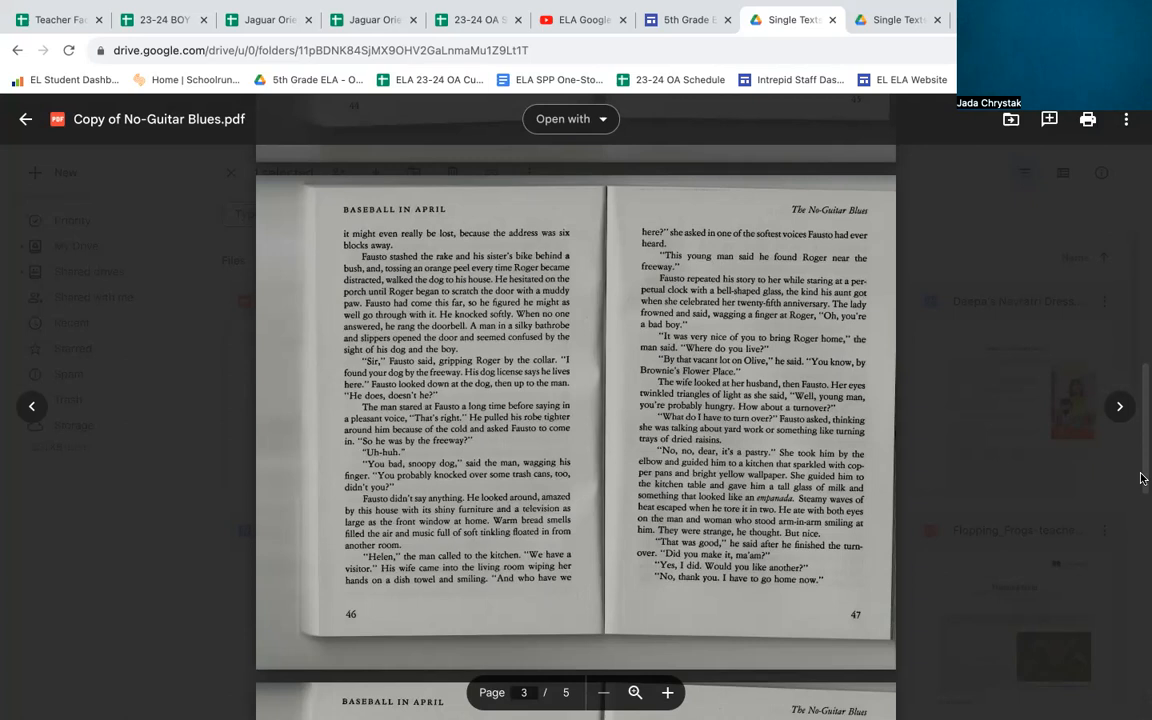
{"action": "mouse_move", "coordinate": [1136, 496]}
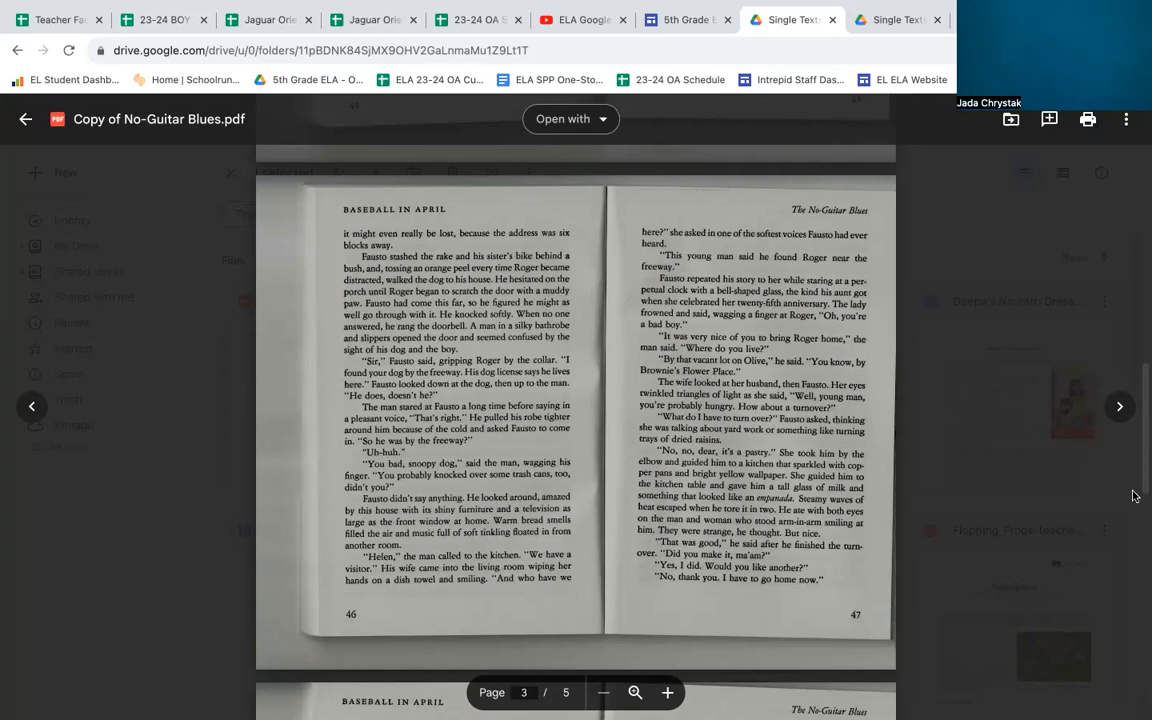
{"action": "scroll", "scroll_direction": "down", "scroll_amount": 3}
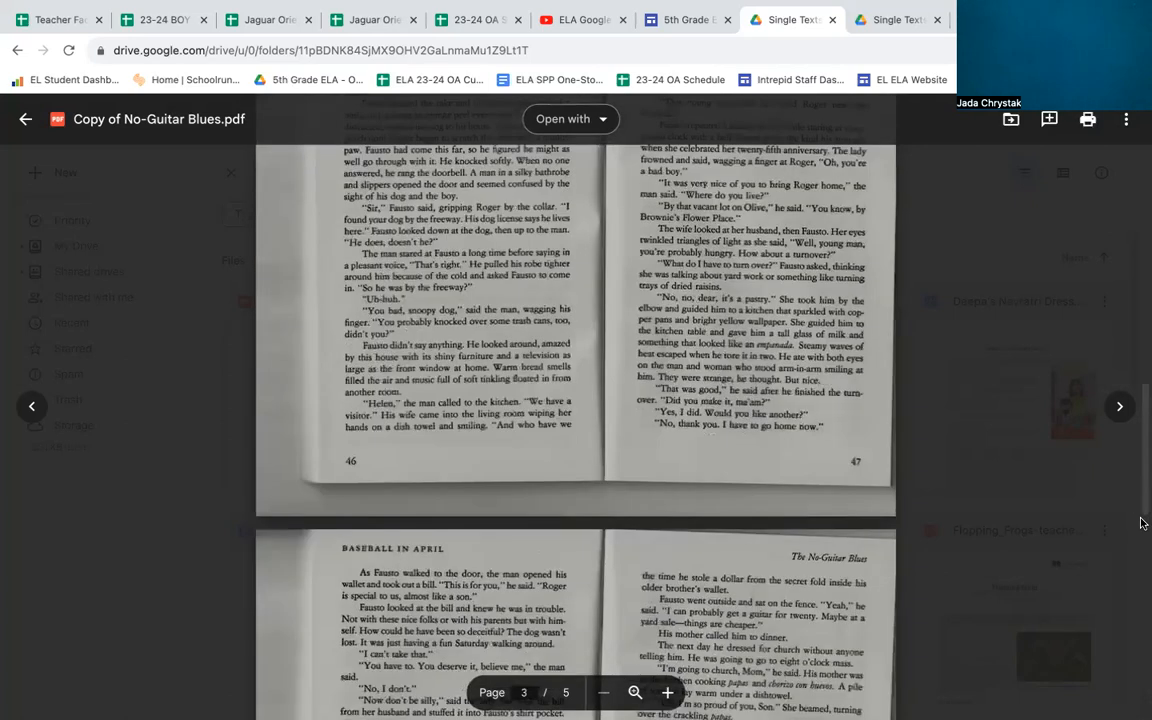
{"action": "scroll", "scroll_direction": "down", "scroll_amount": 3}
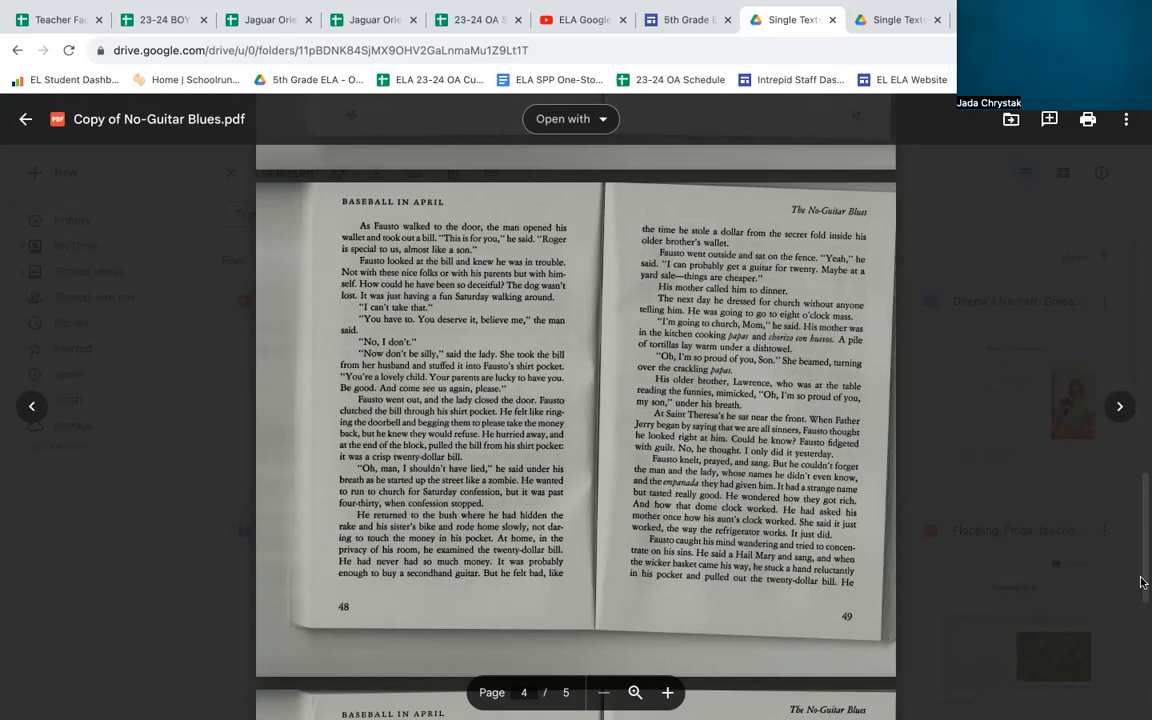
{"action": "scroll", "scroll_direction": "down", "scroll_amount": 3}
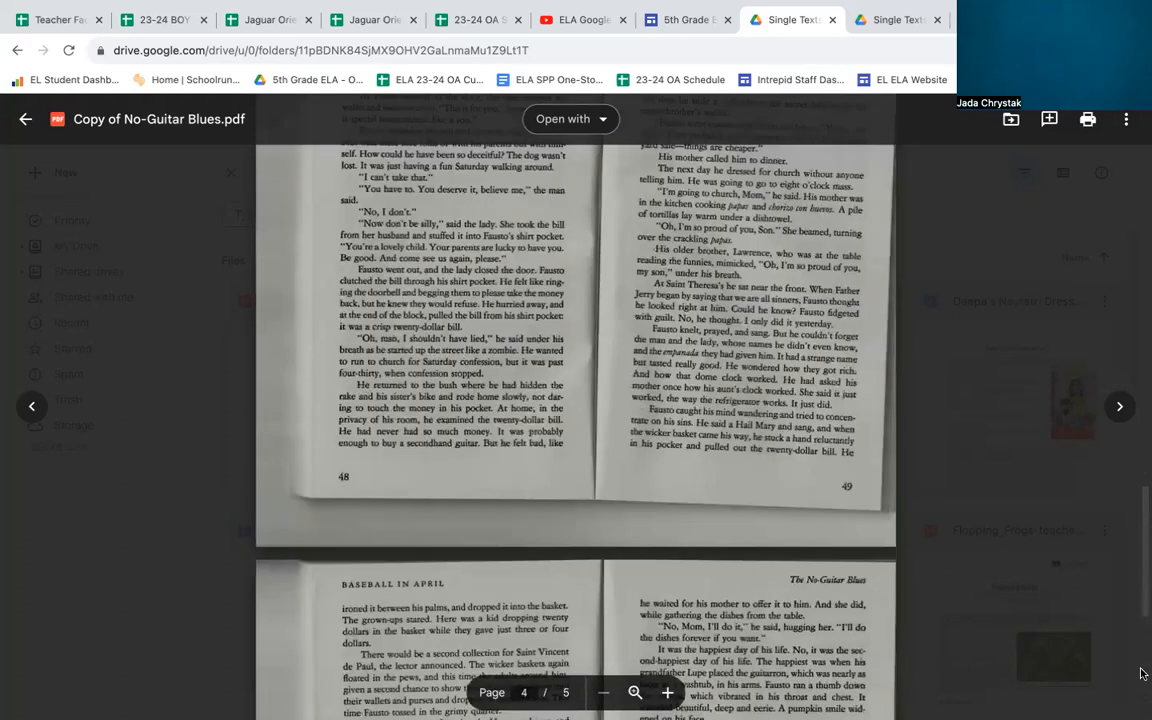
{"action": "scroll", "scroll_direction": "down", "scroll_amount": 3}
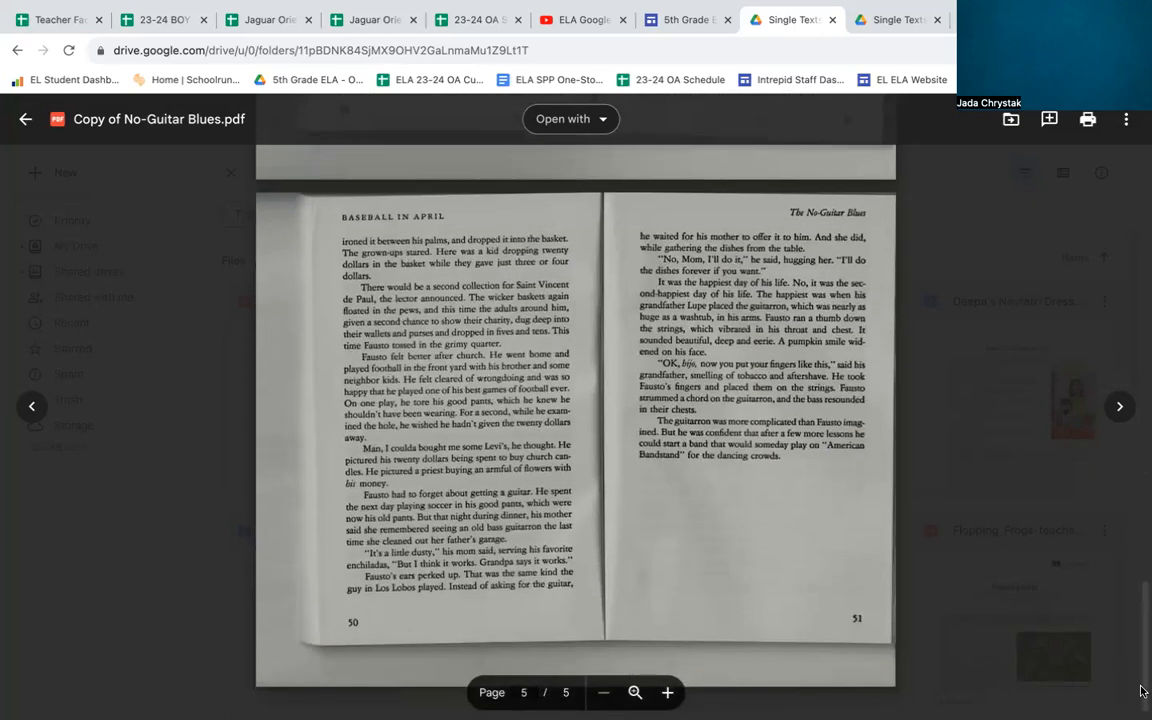